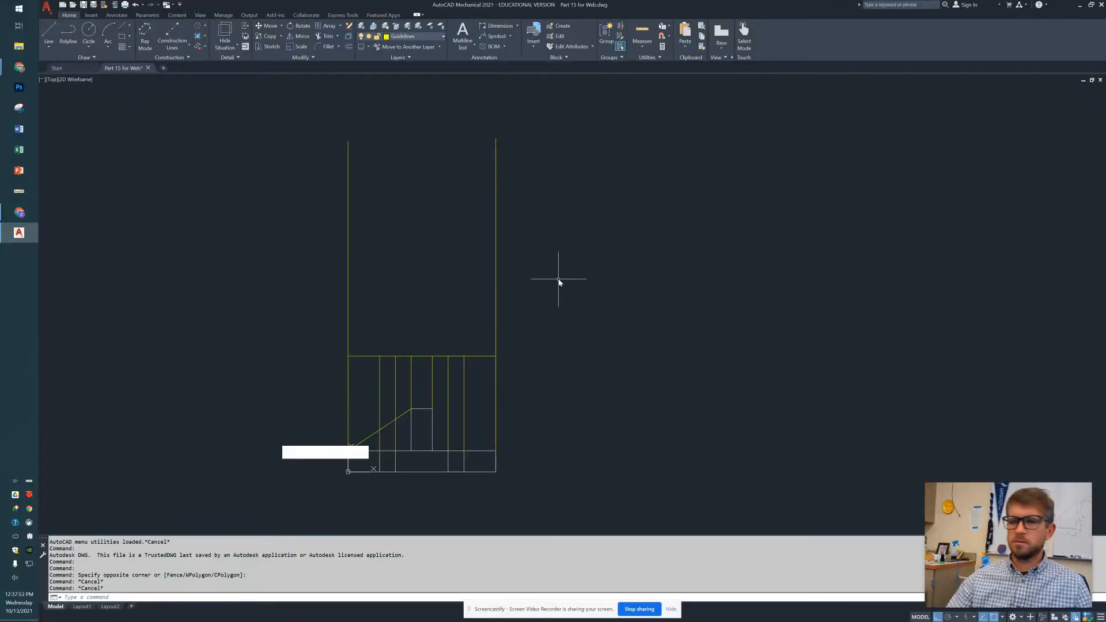
Switch to the Google Slides 'AutoCAD - Part 15' reference drawing.
key(alt+tab)
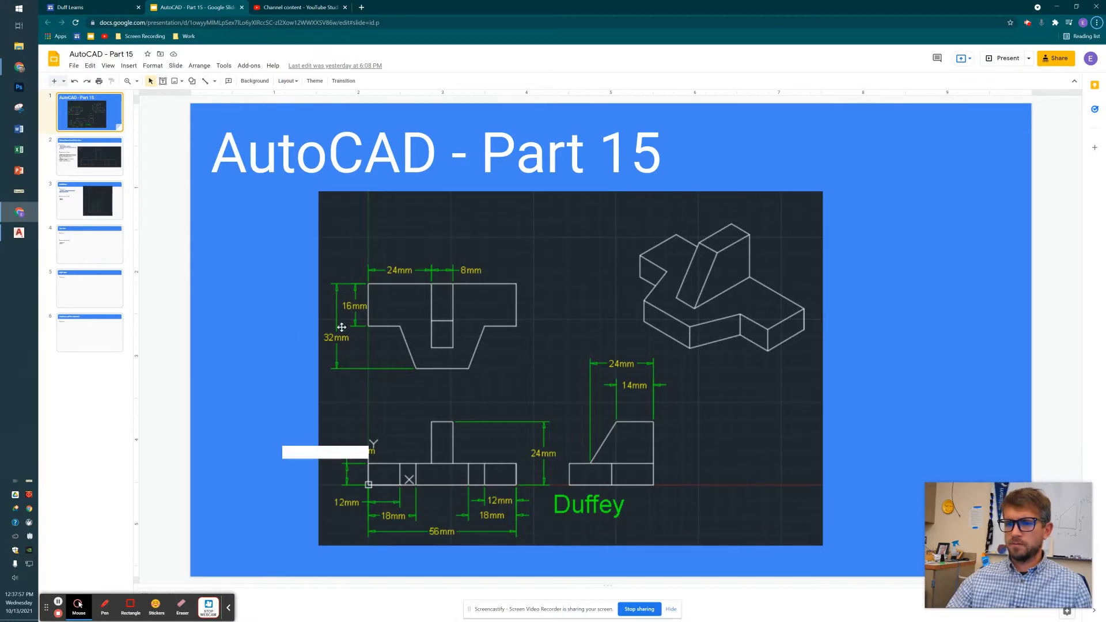
mouse_move(357, 334)
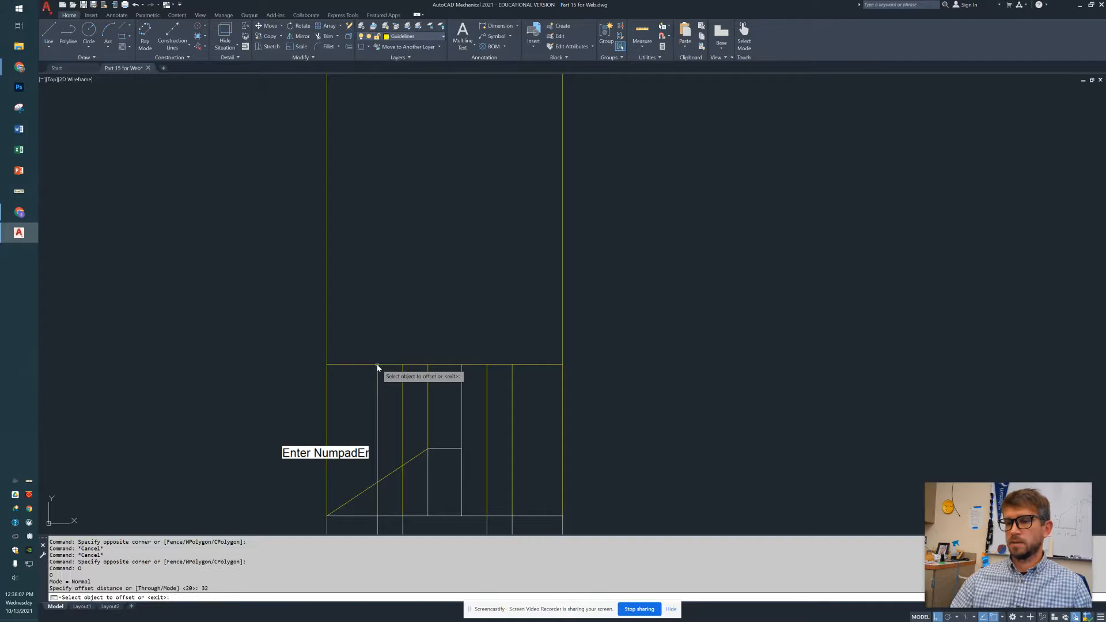
Offset the top guideline 32 upward, trim the vertical overhangs, and make layer 0 current.
click(377, 367)
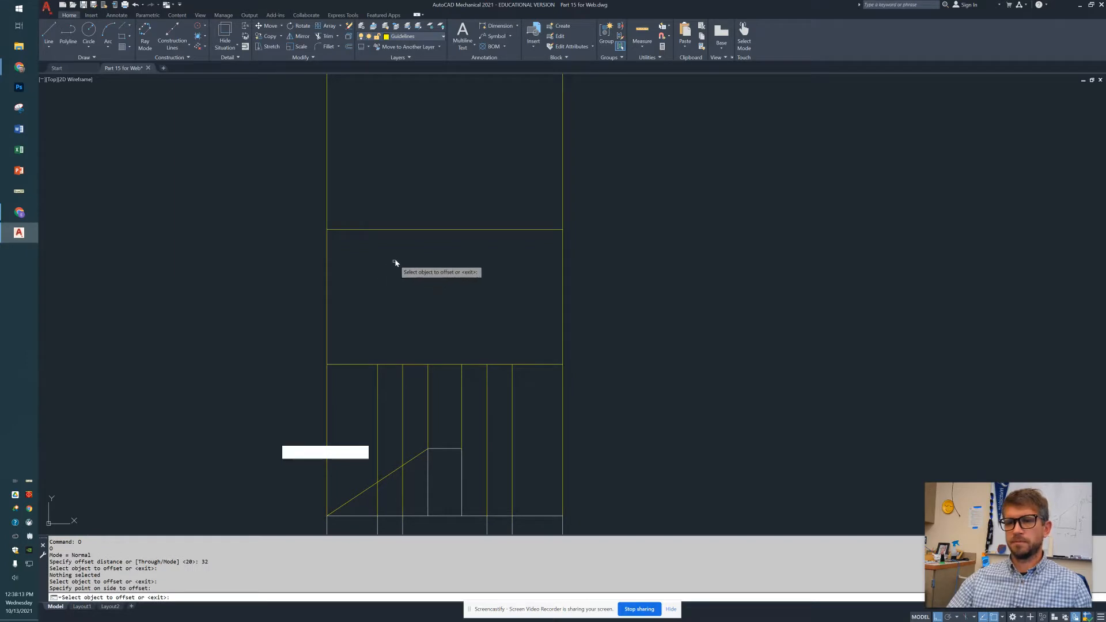
mouse_move(518, 198)
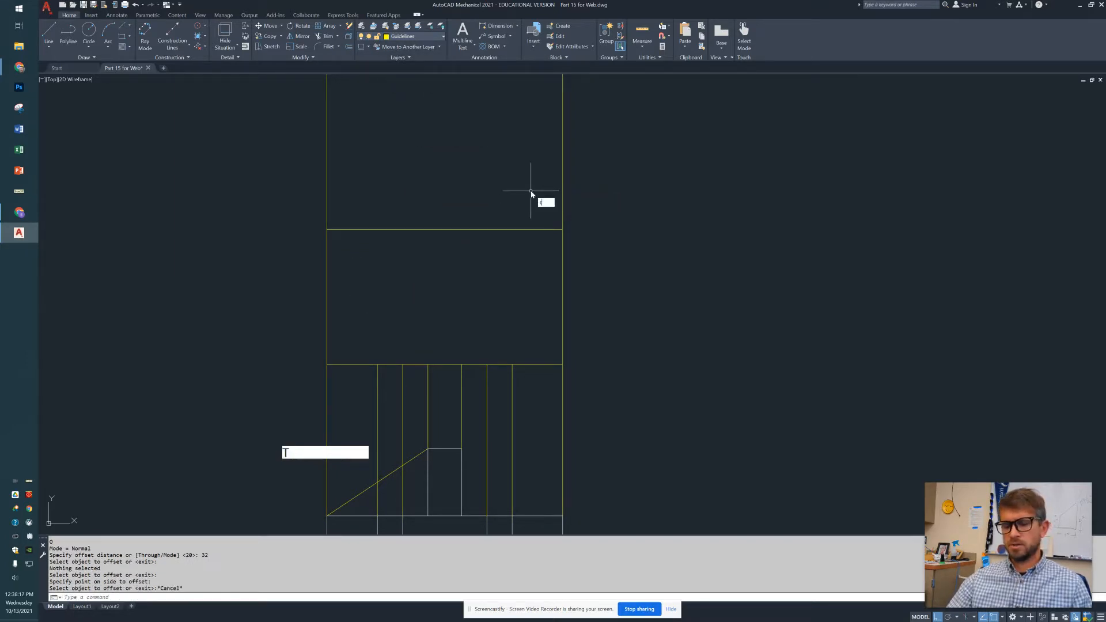
key(Escape)
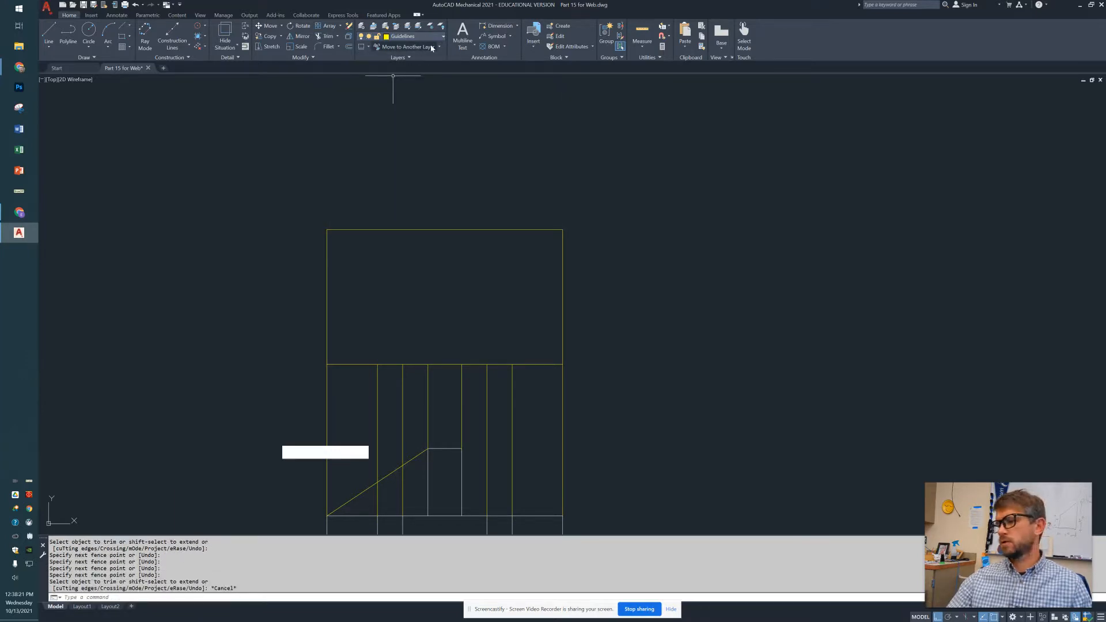
click(439, 36)
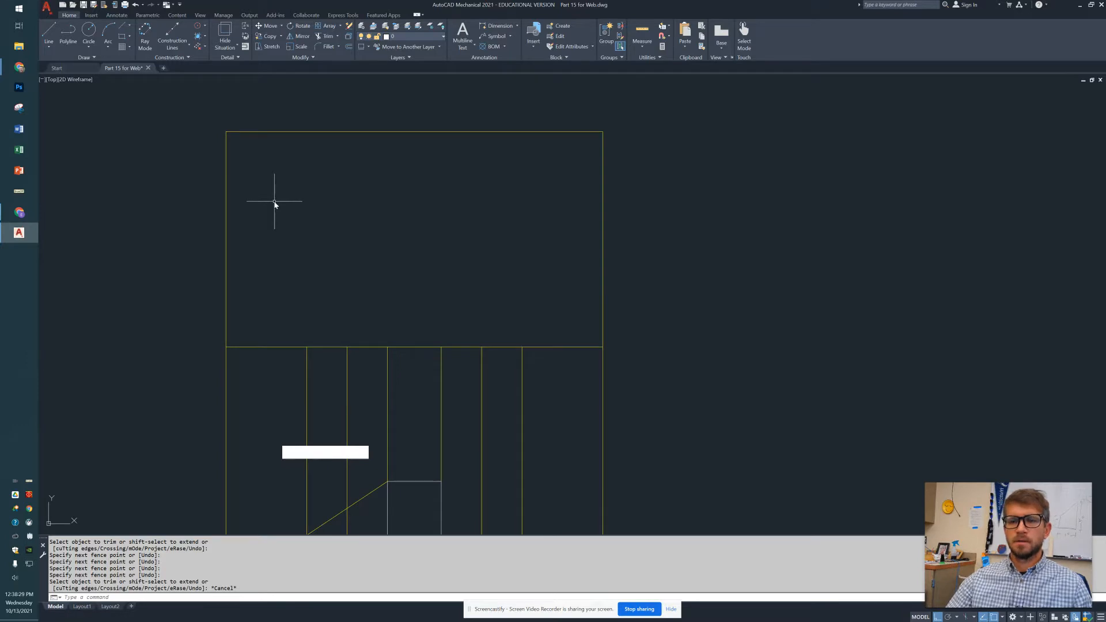
mouse_move(283, 206)
text(L)
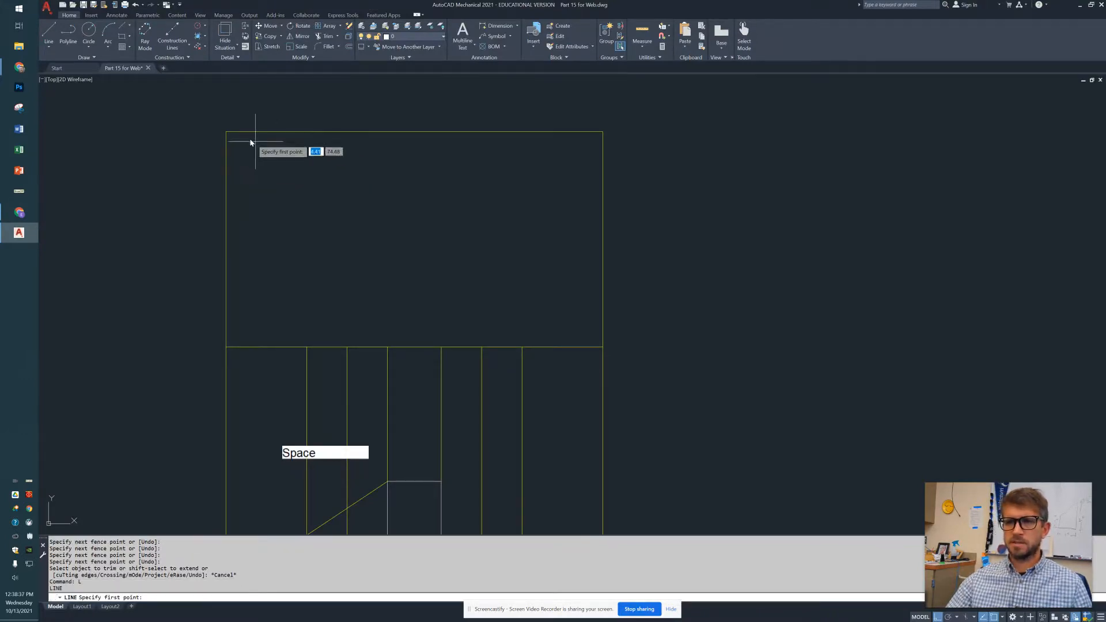
Draw the left outline from the top-left corner with Ortho, including the 16 mm step and angled side.
click(604, 132)
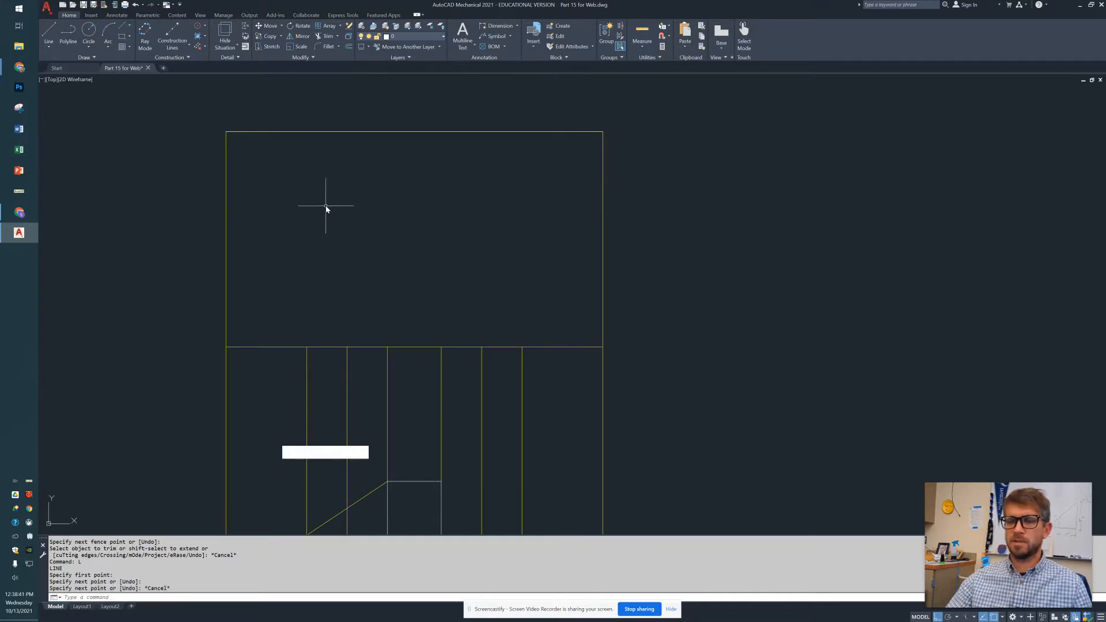
key(Tab)
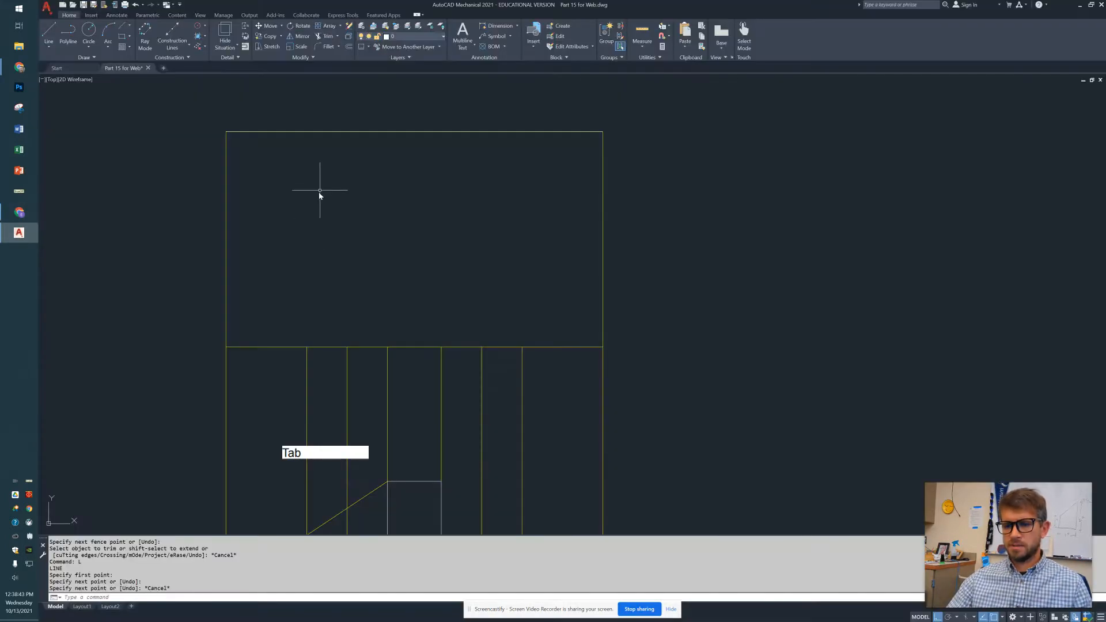
click(225, 133)
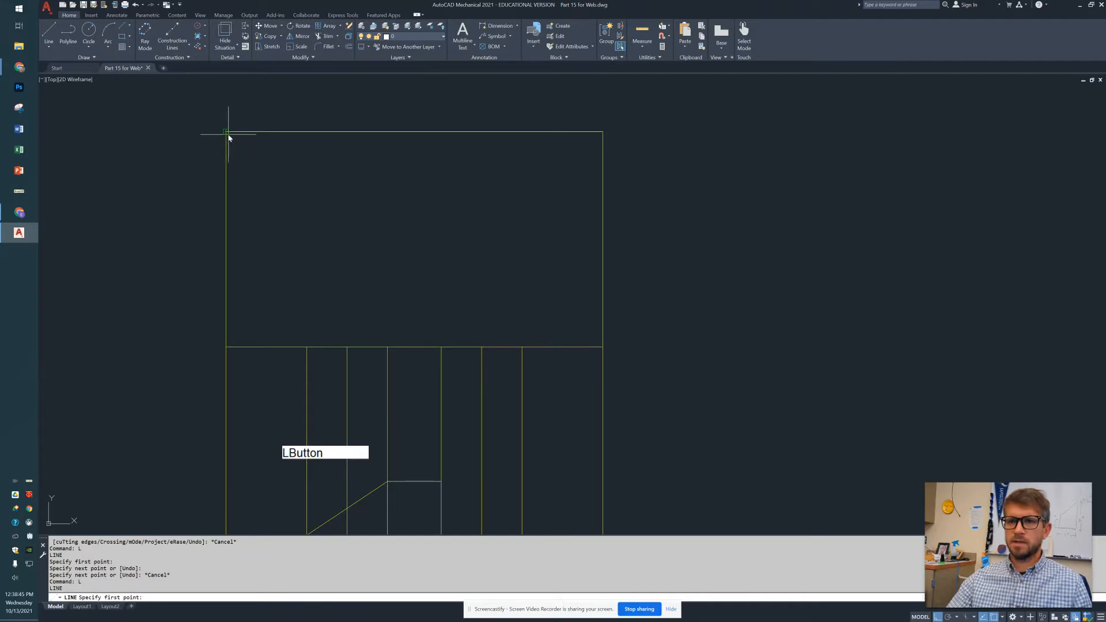
key(f8)
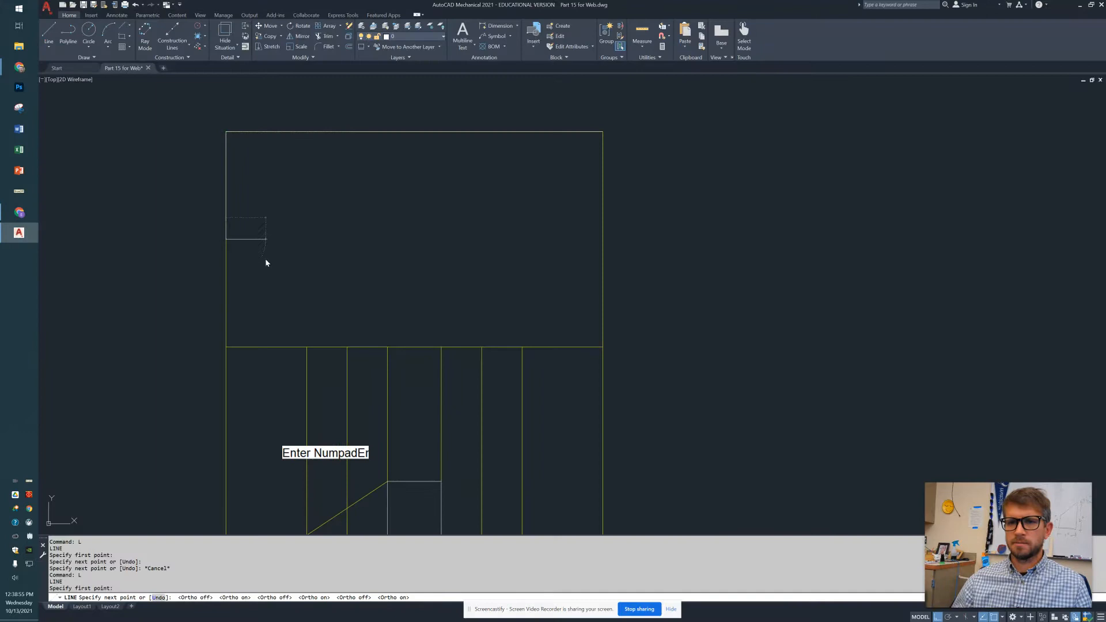
key(alt+tab)
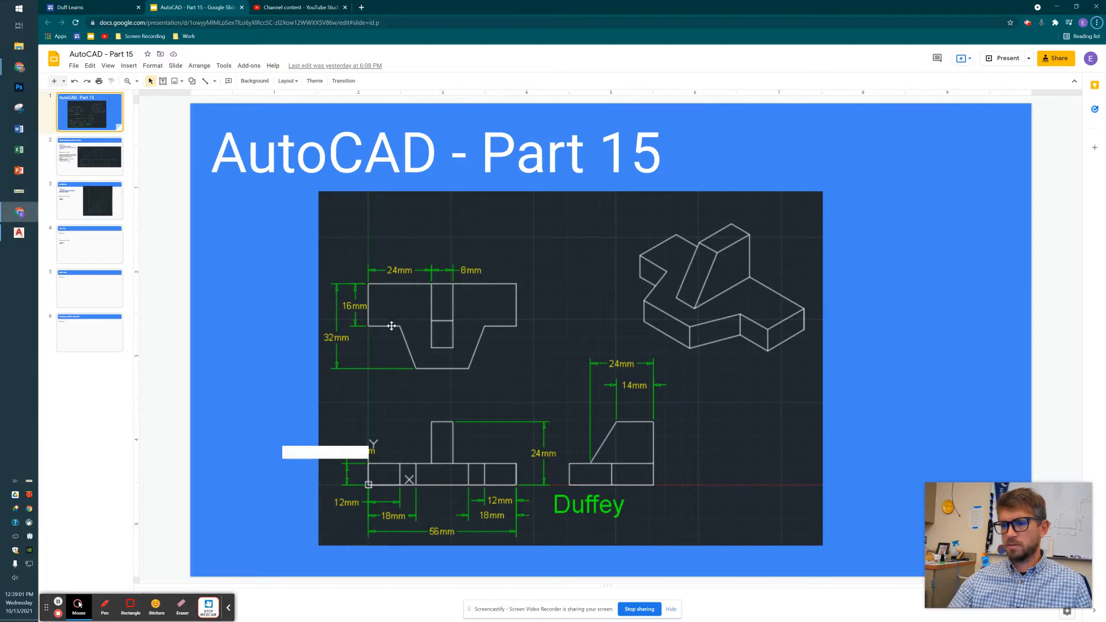
mouse_move(397, 325)
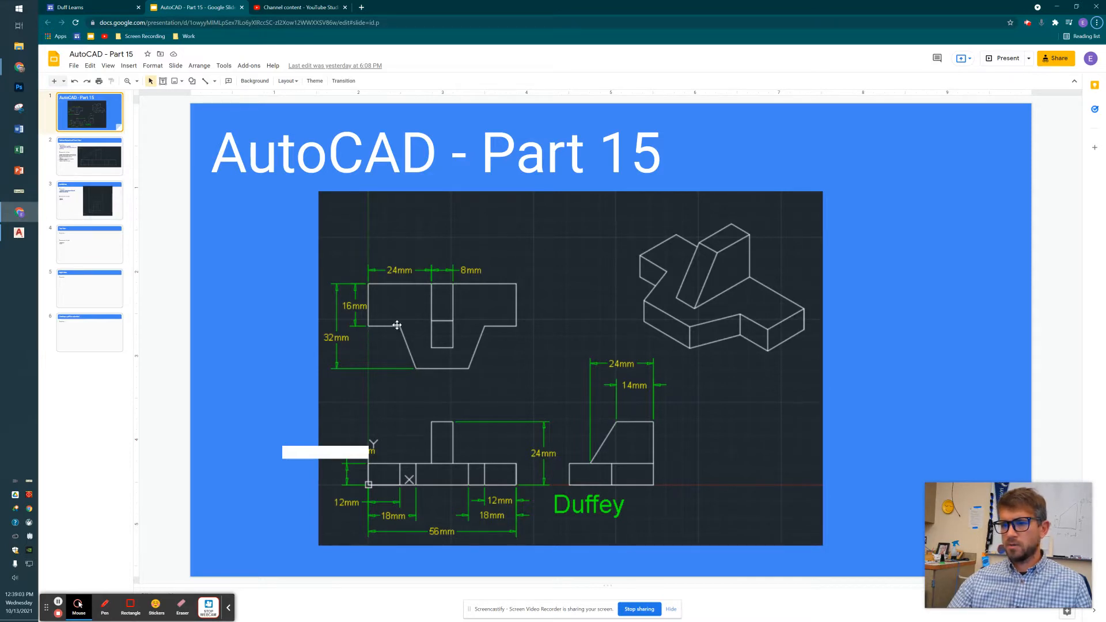
key(alt+tab)
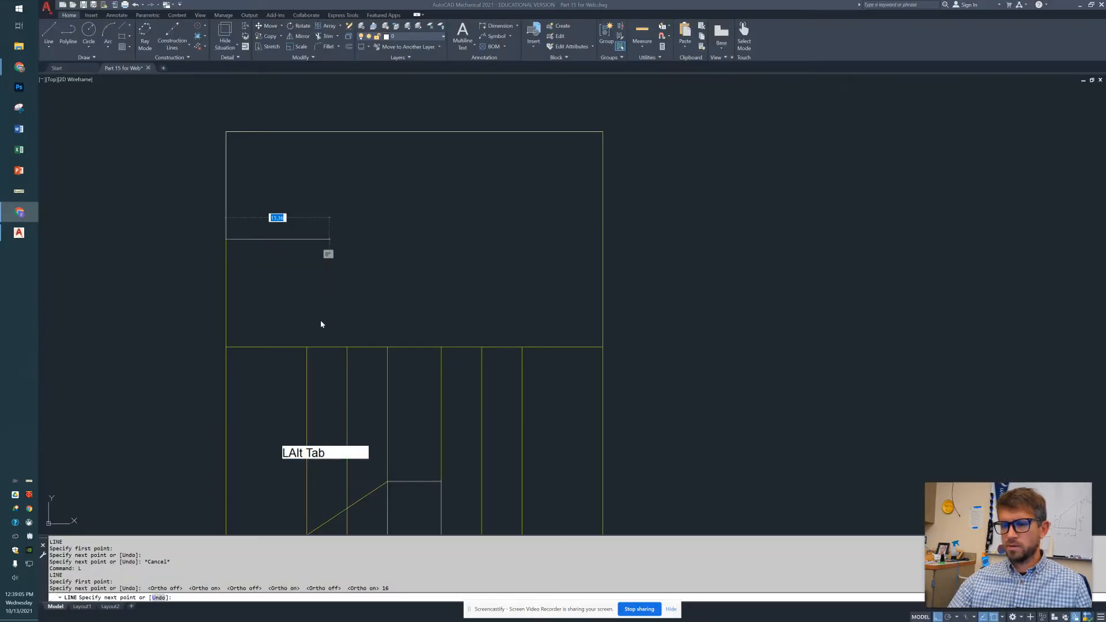
key(Numpad2)
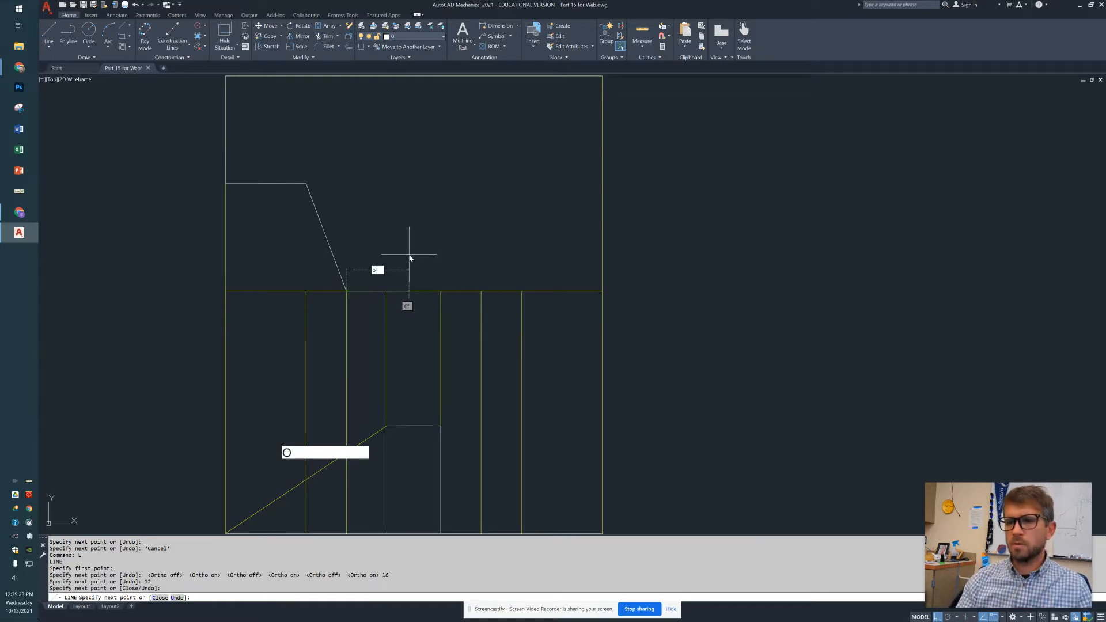
key(Escape)
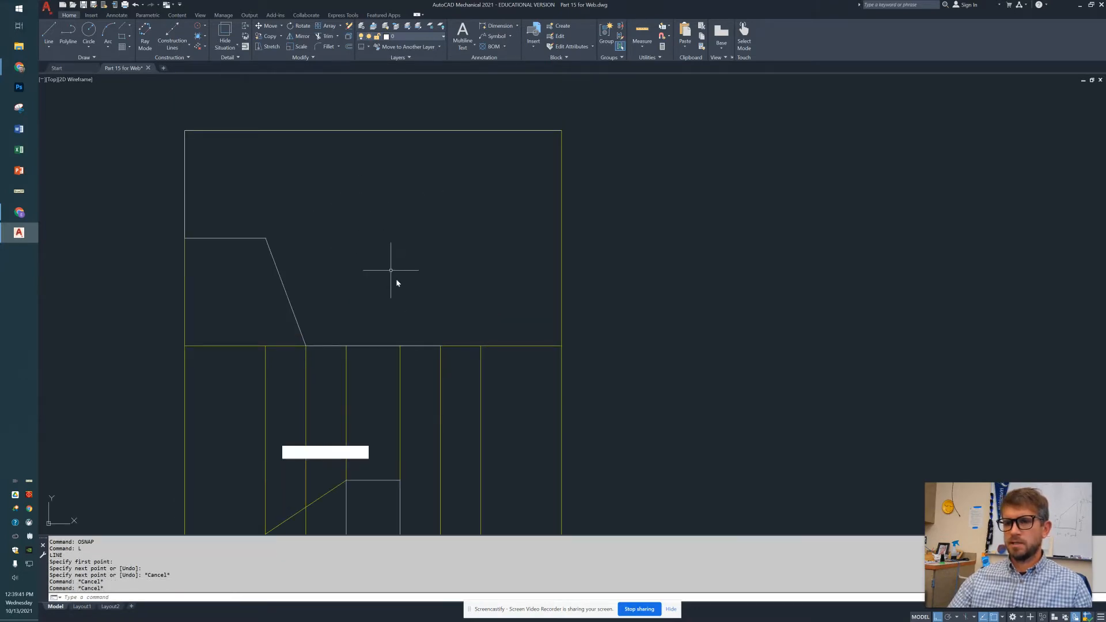
Turn off the Guidelines layer and clear the outline selection.
text(LButton)
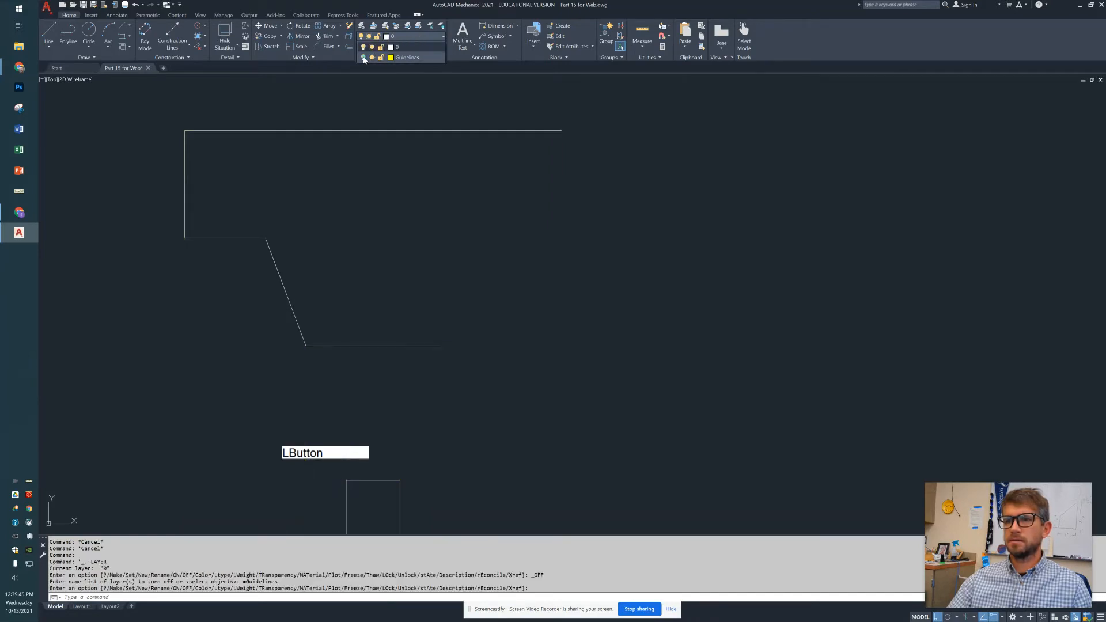
key(Escape)
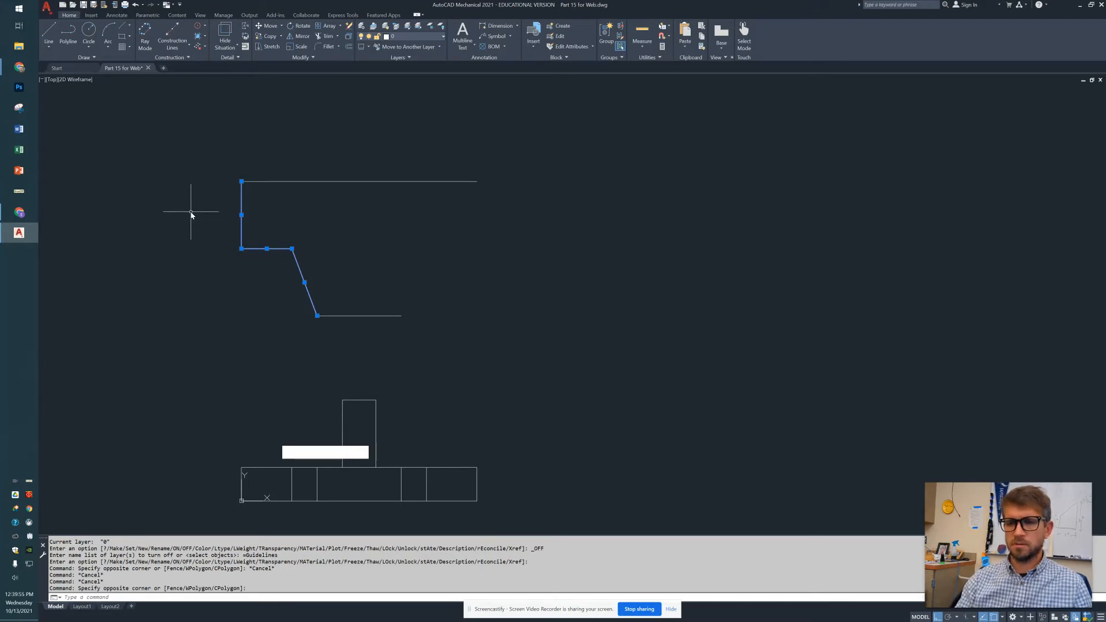
key(Escape)
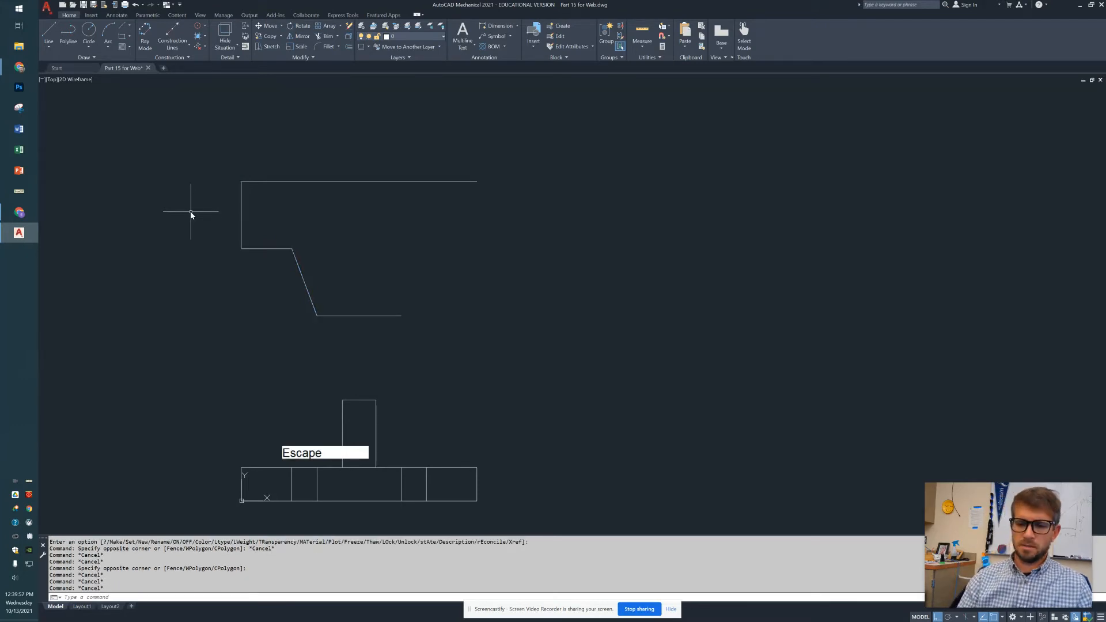
text(MI)
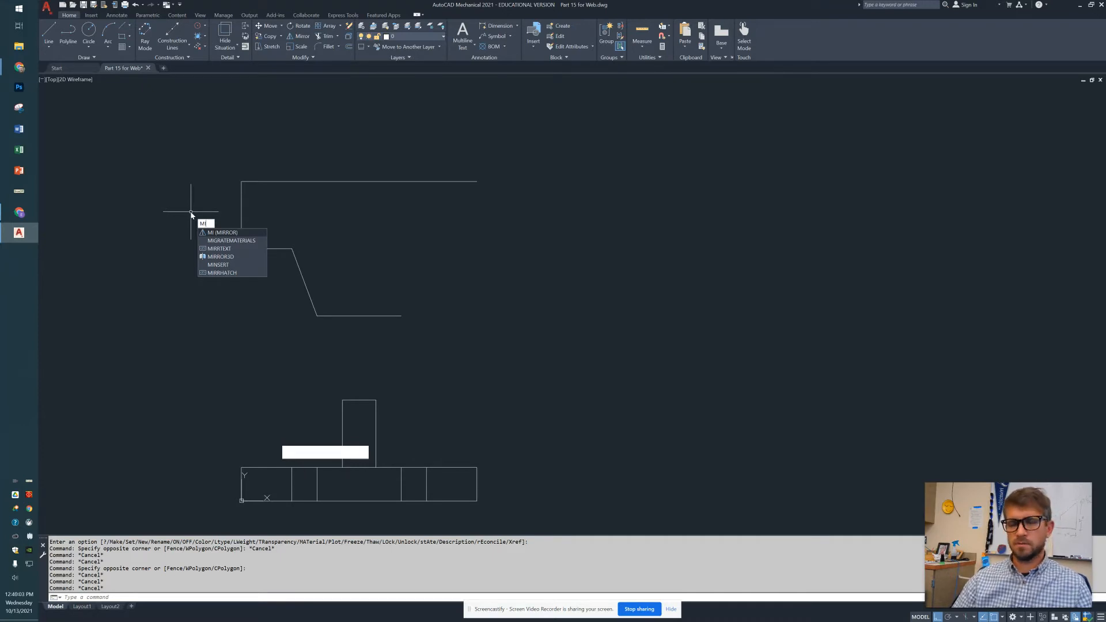
Mirror the left-half lines about a vertical axis through the top edge's midpoint, keeping originals.
key(Enter)
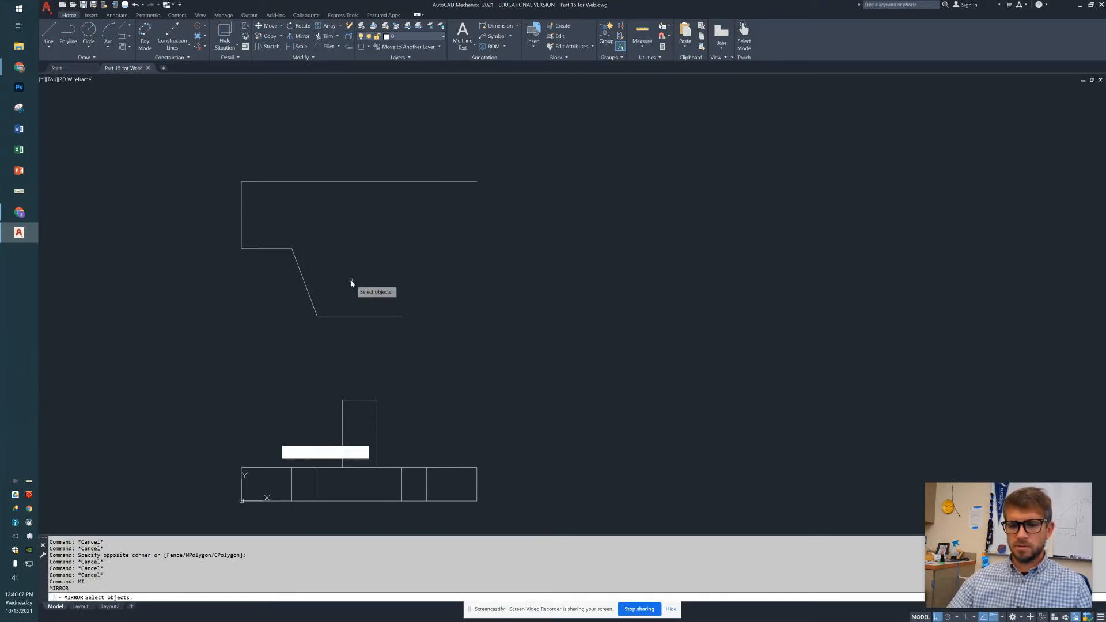
click(323, 272)
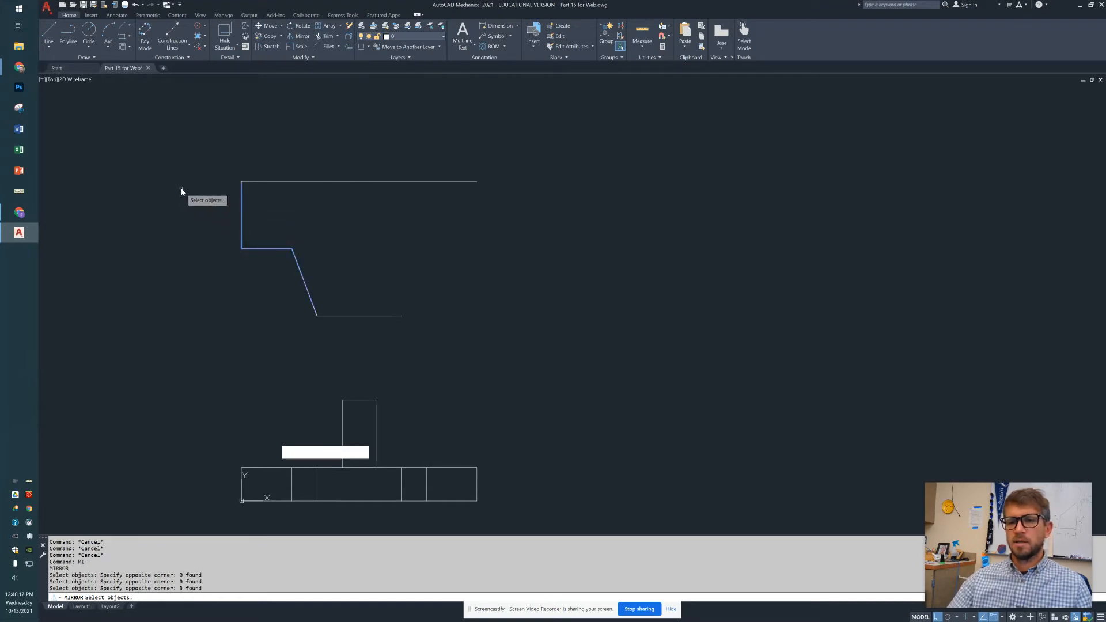
key(Space)
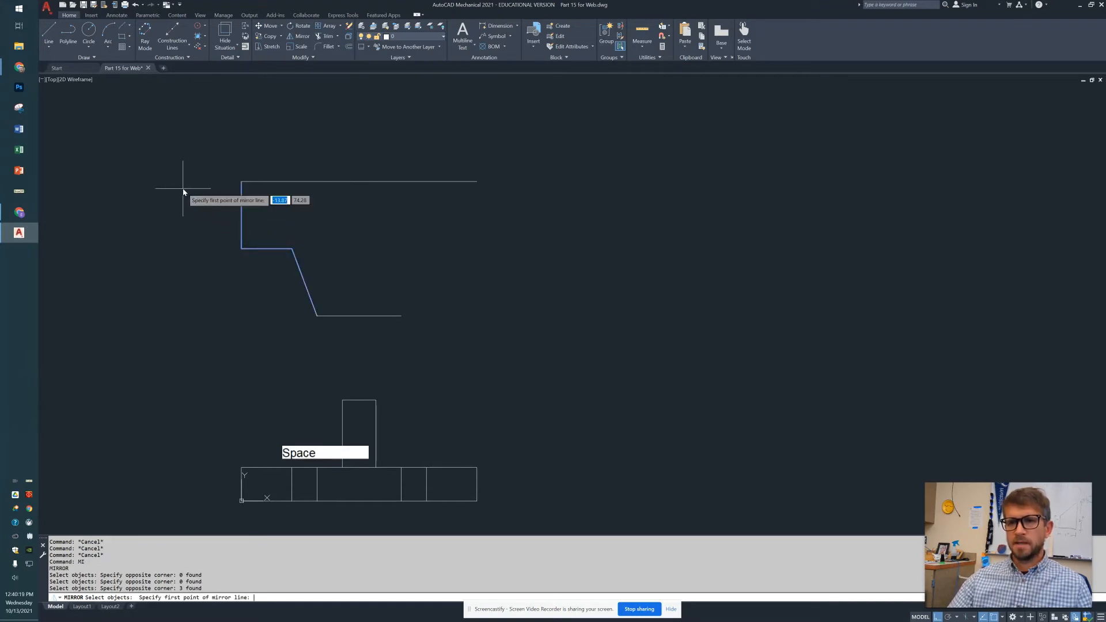
mouse_move(356, 310)
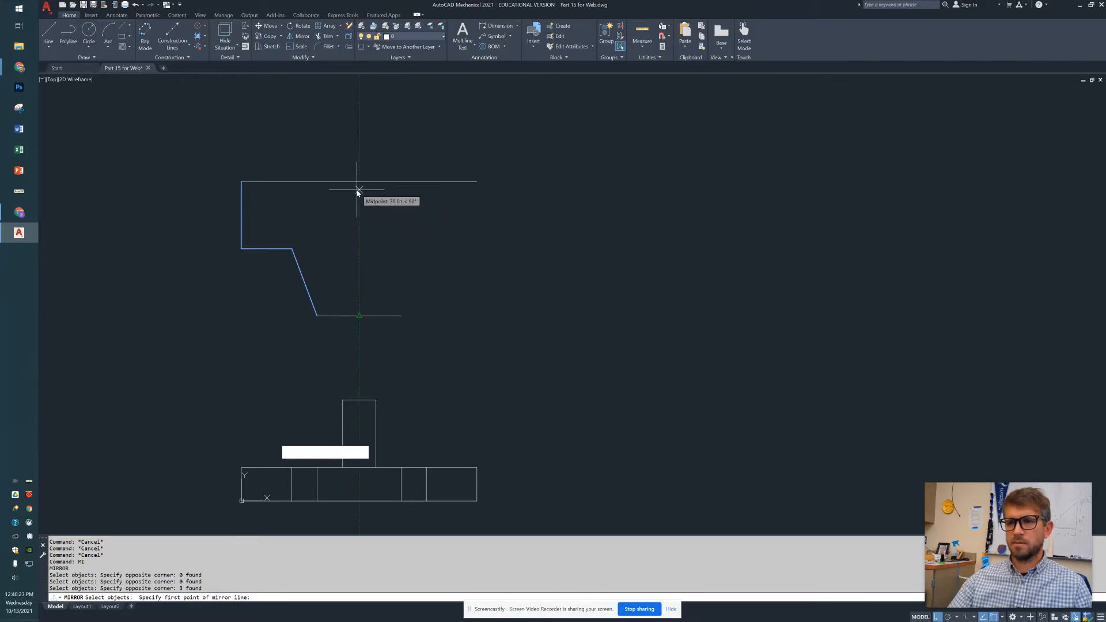
click(358, 190)
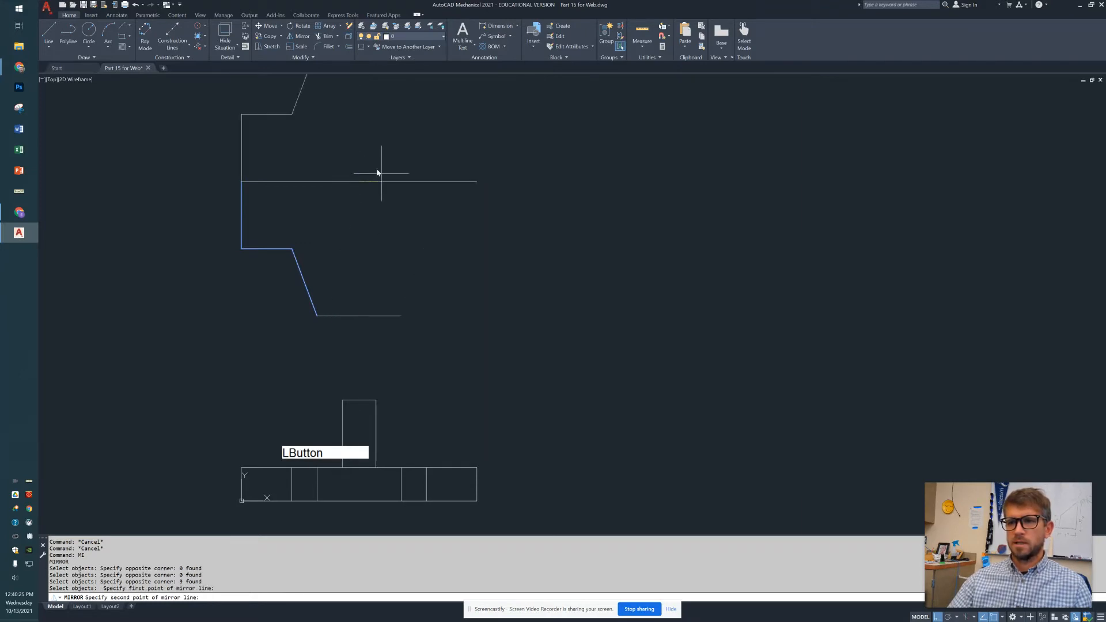
click(376, 173)
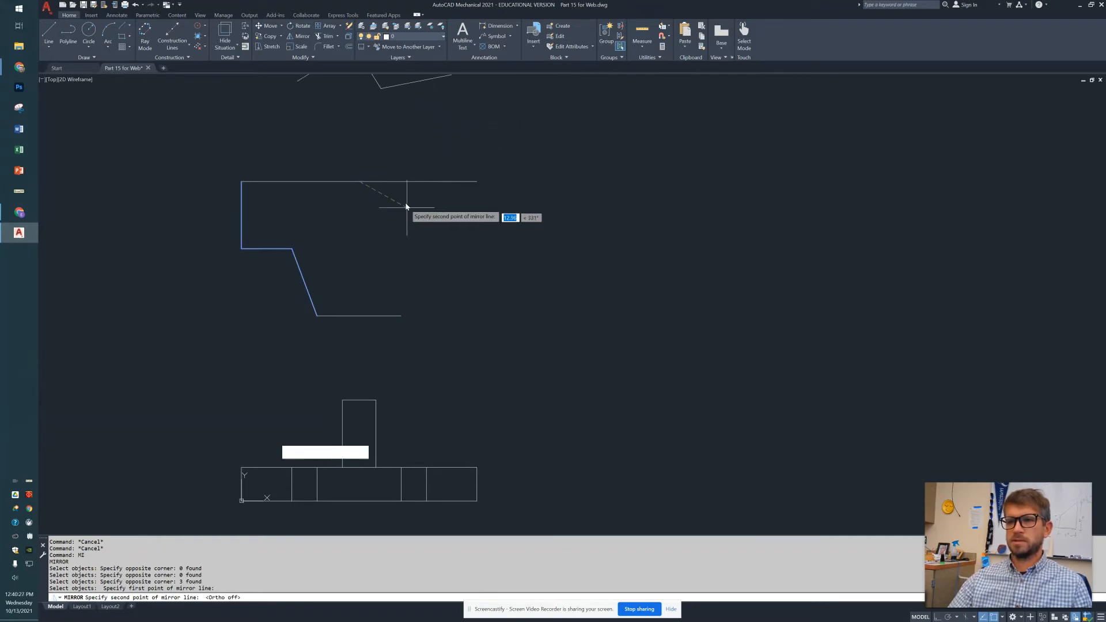
mouse_move(518, 289)
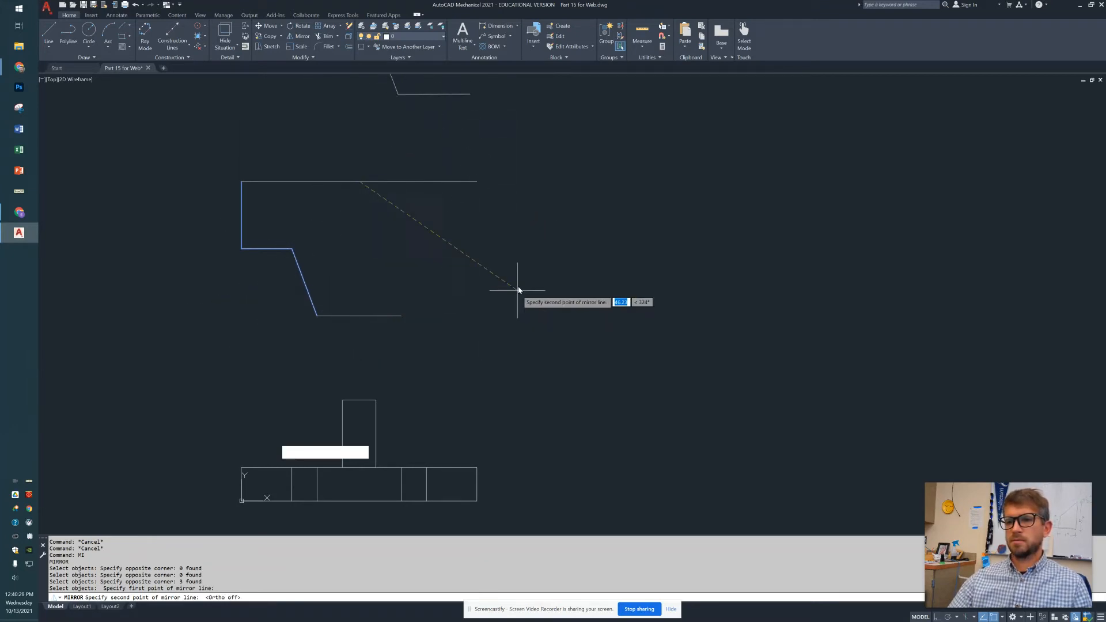
mouse_move(456, 353)
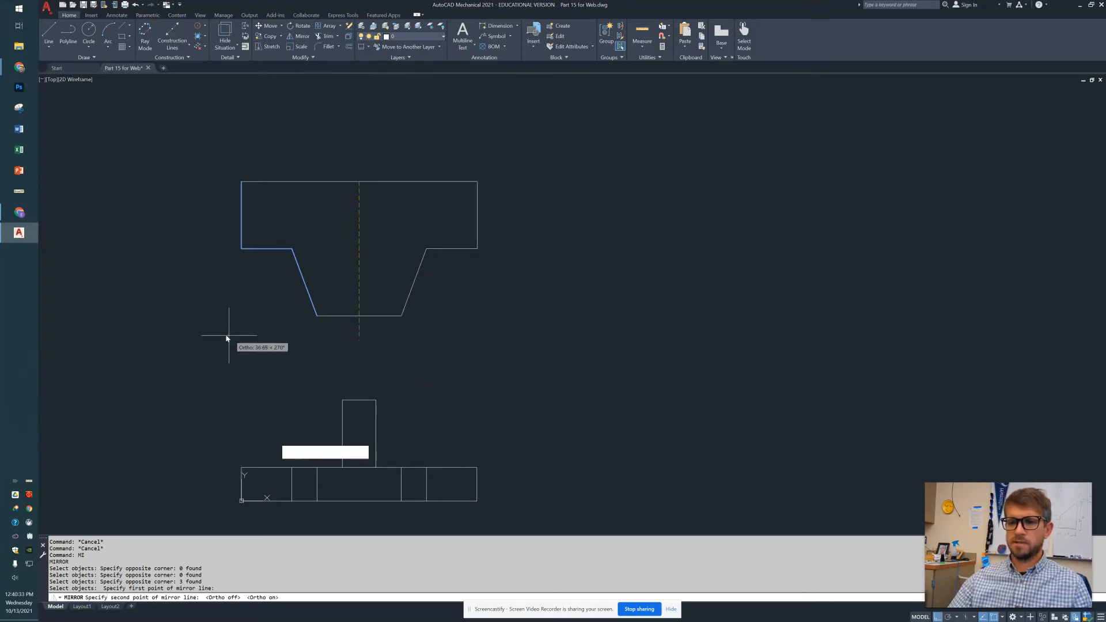
mouse_move(348, 360)
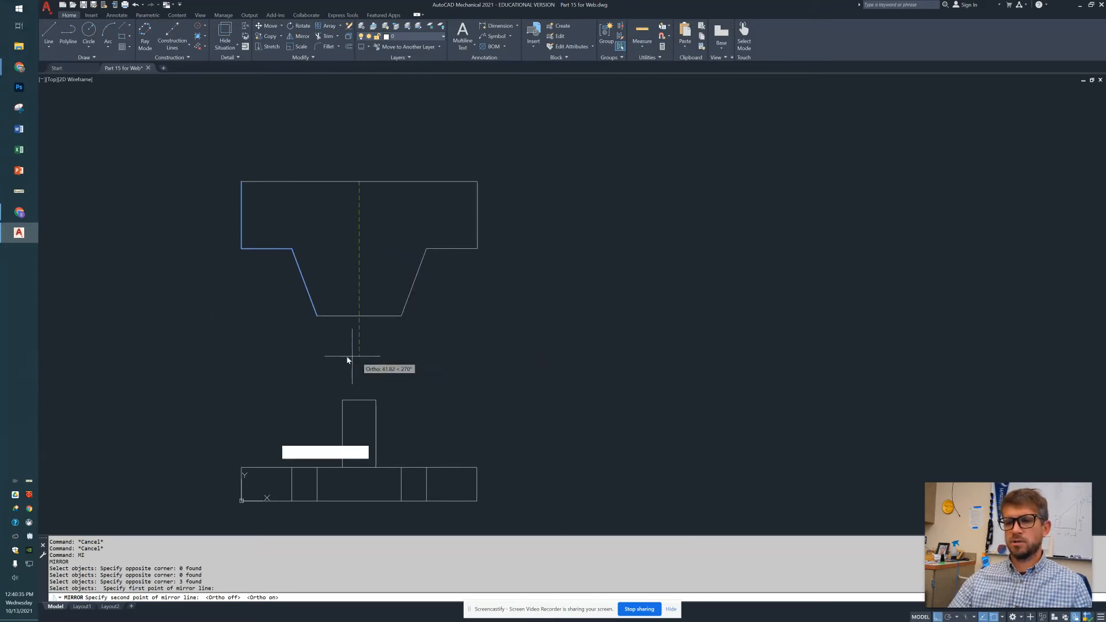
click(349, 351)
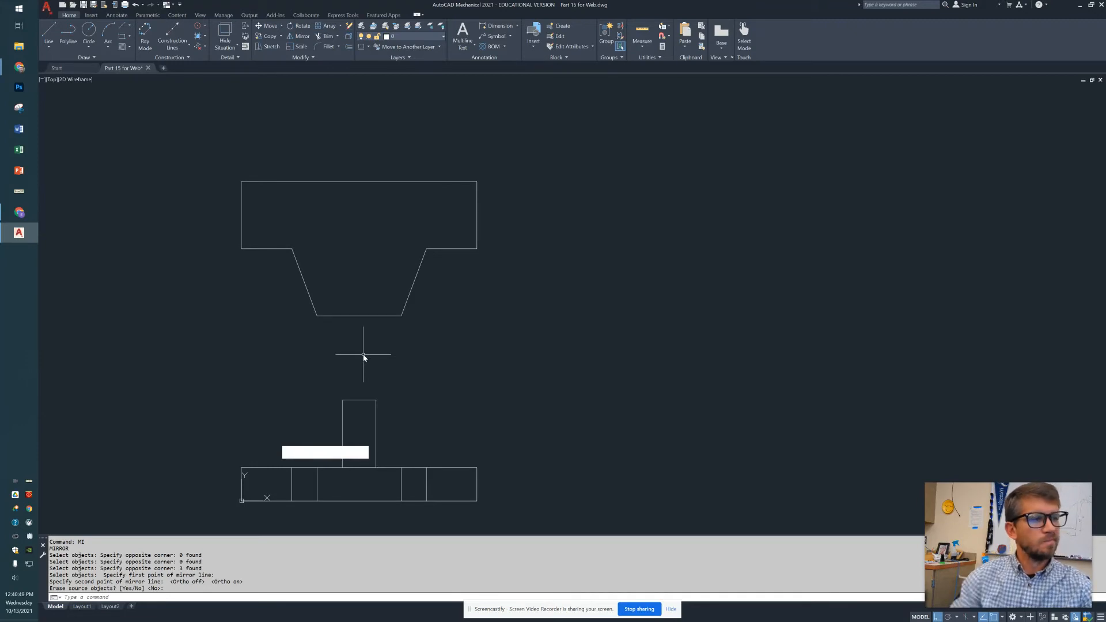
key(alt+tab)
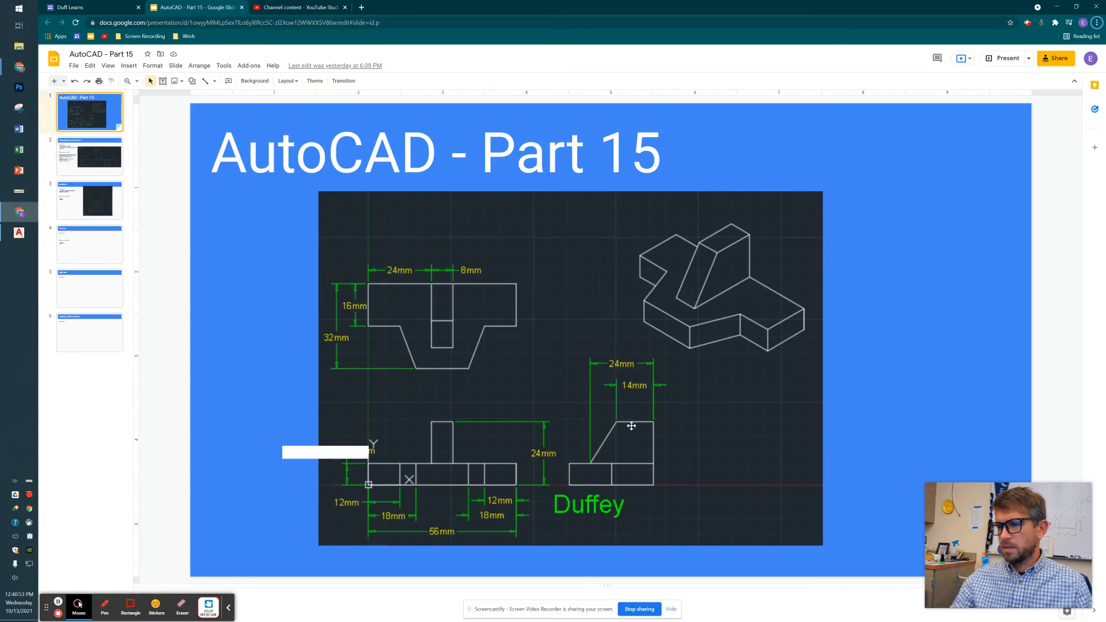
mouse_move(617, 421)
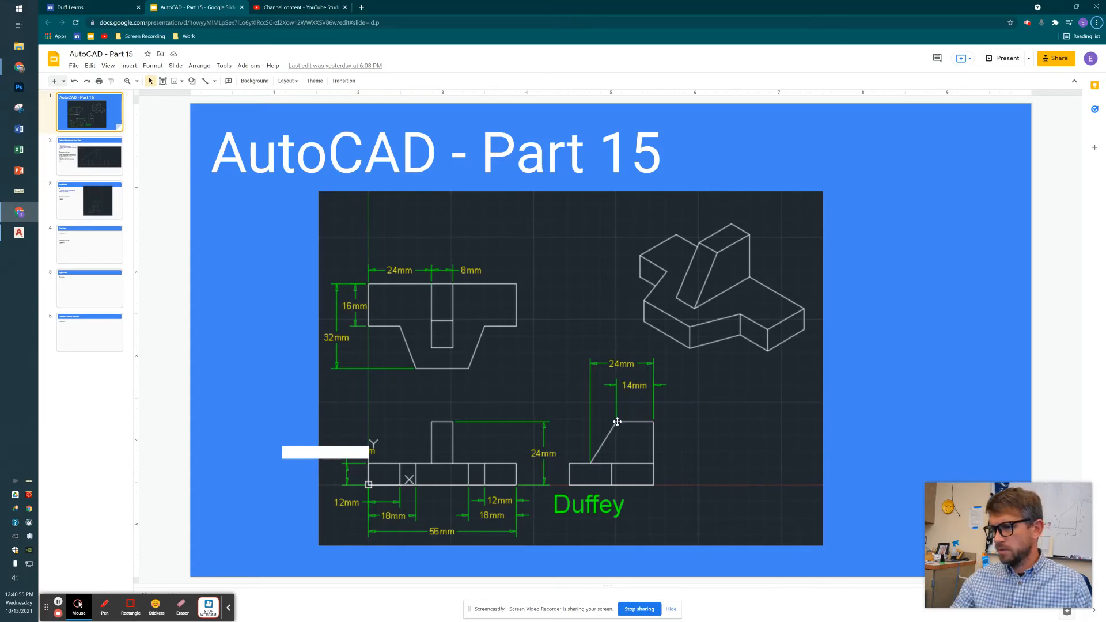
Return from the reference slide to the AutoCAD drawing.
key(alt+tab)
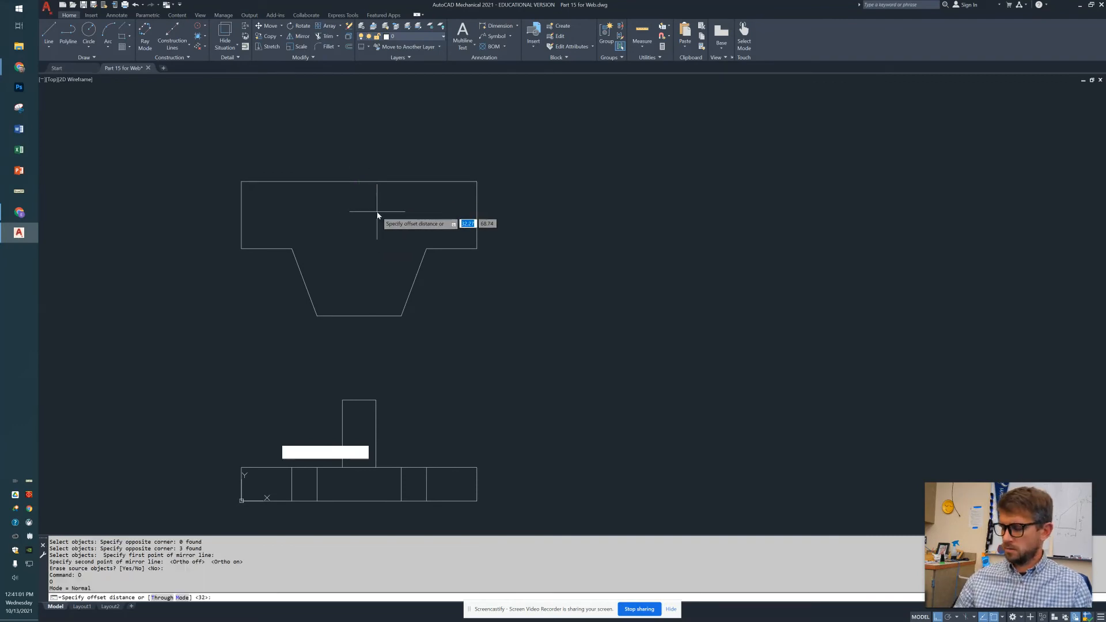
Offset the top edge by 24 and project the front view's center block upward for the slot.
key(Enter)
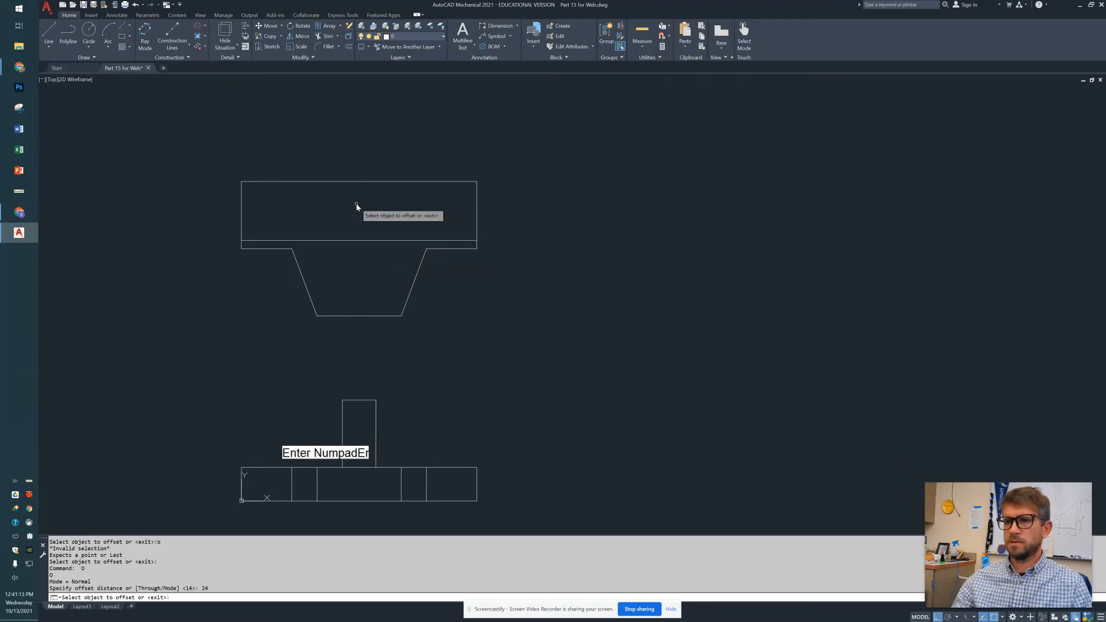
click(358, 184)
text(L)
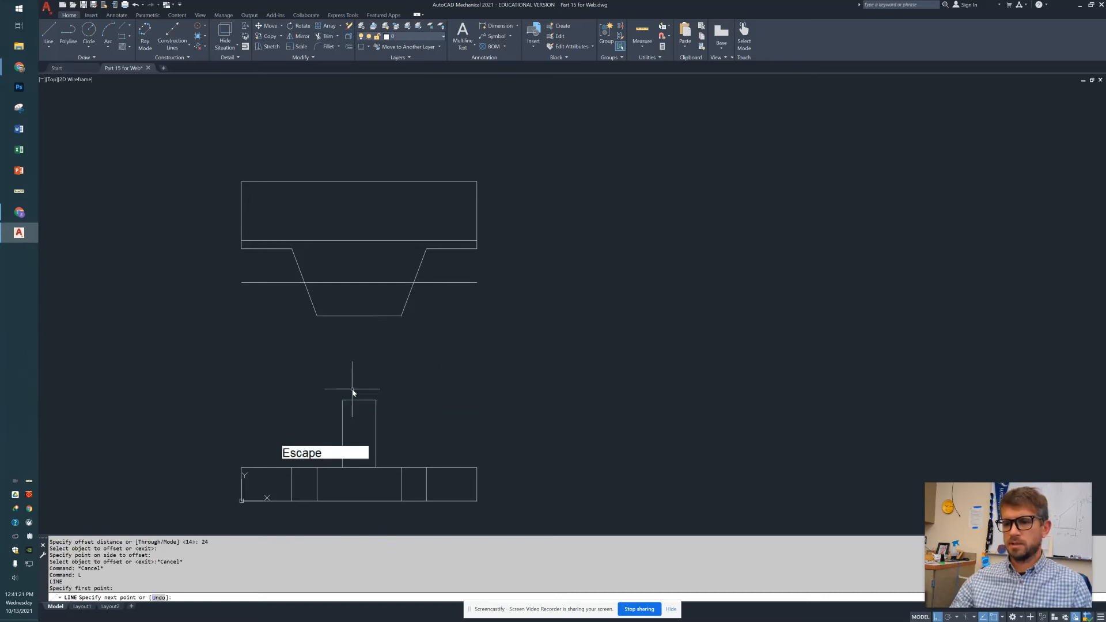
click(342, 399)
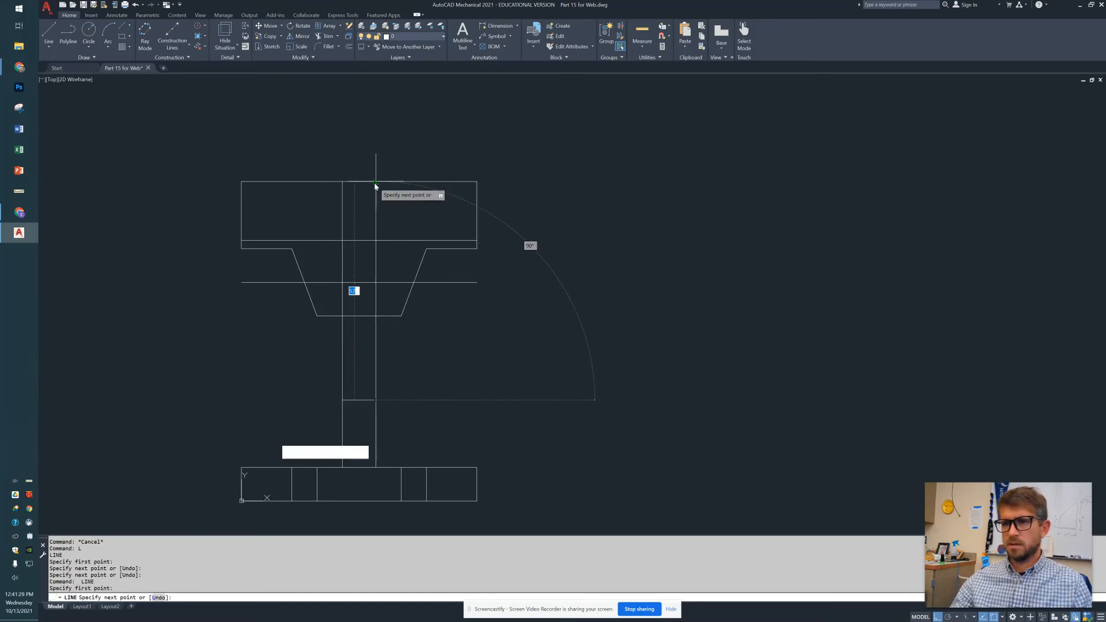
key(Escape)
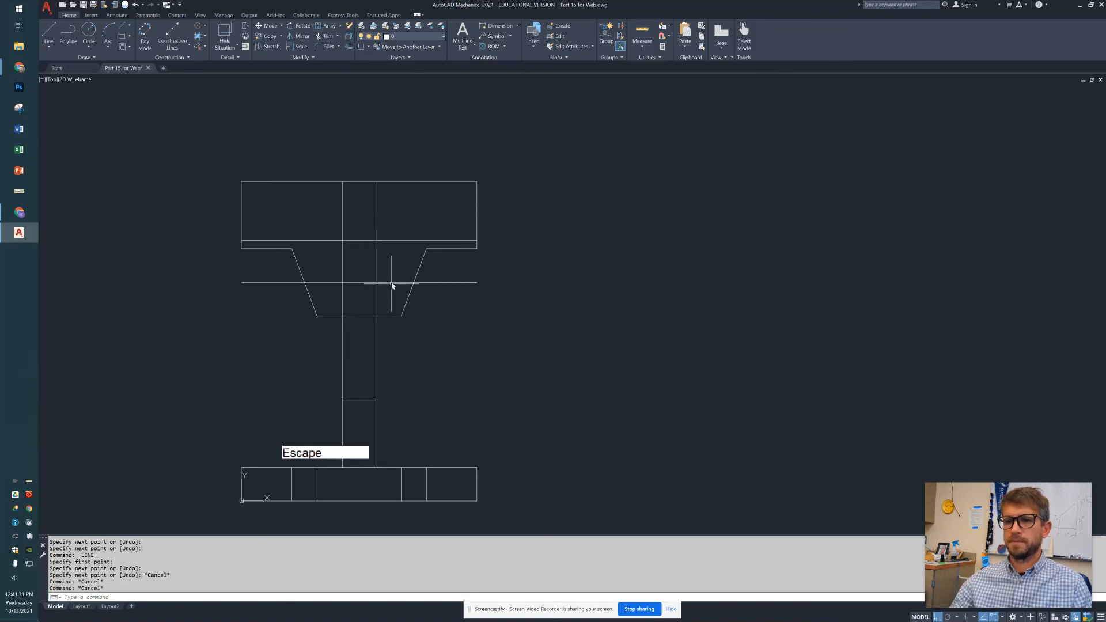
text(TR)
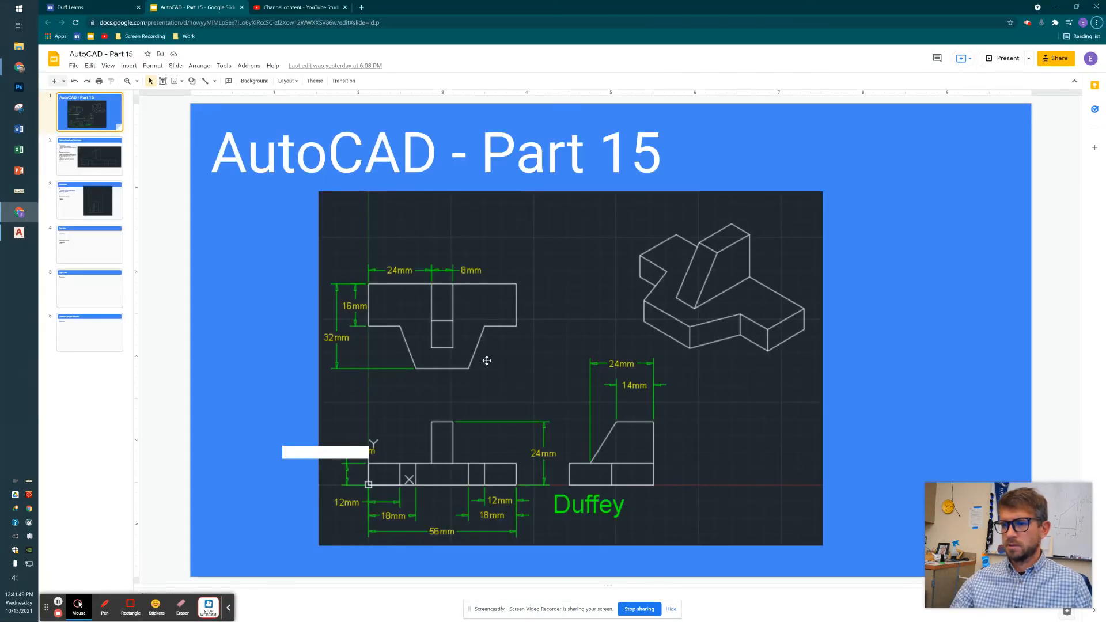
Trim the center slot into a closed rectangle and erase the leftover projection lines.
click(19, 233)
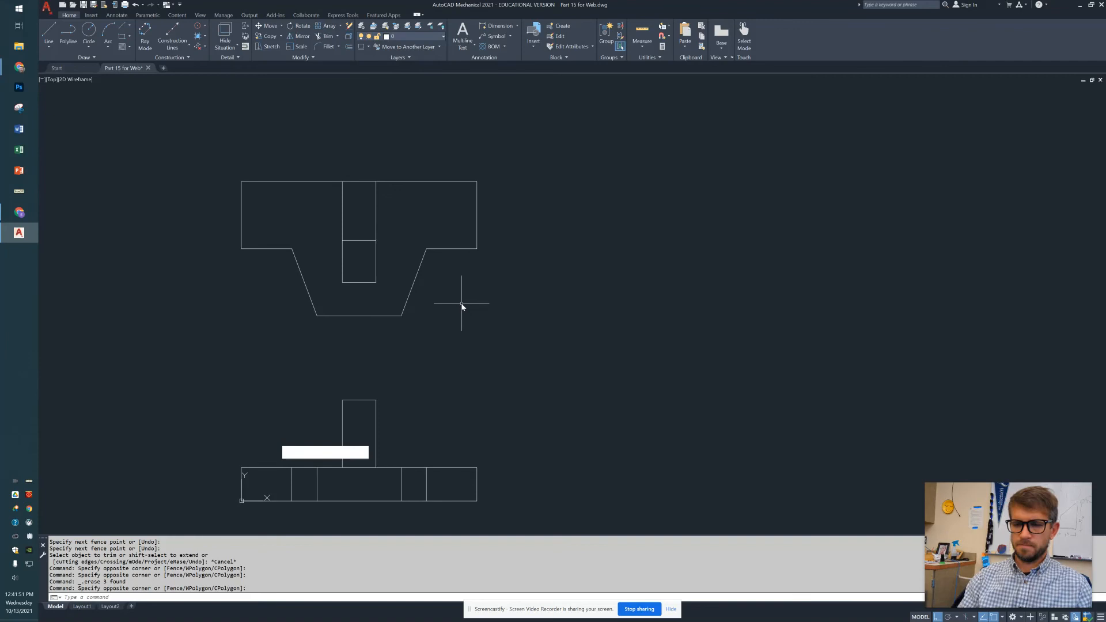
text(MI)
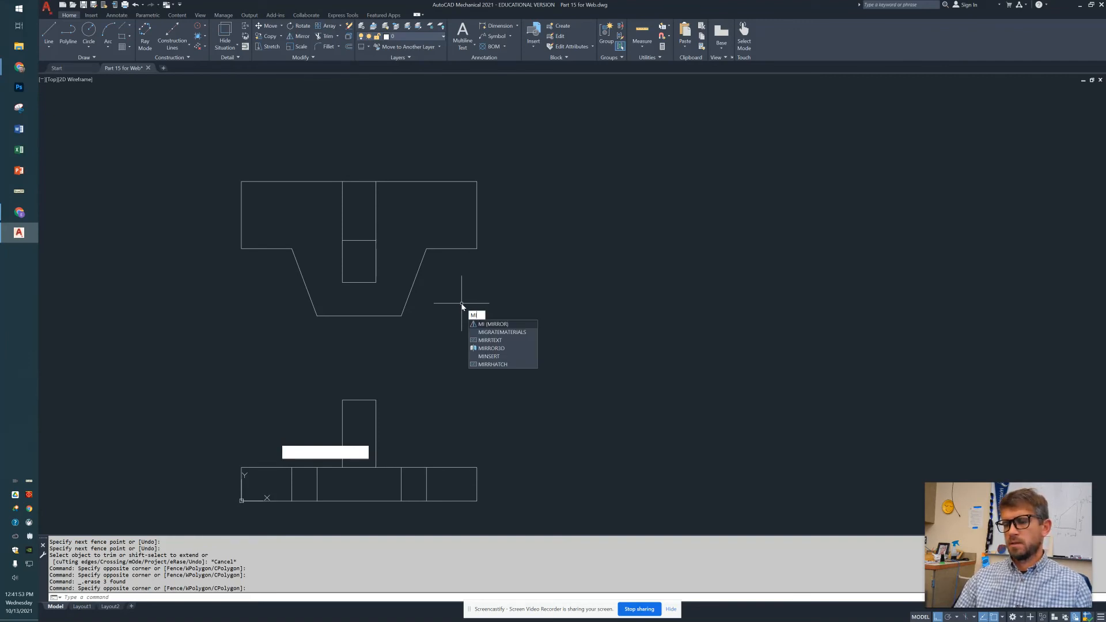
text(OFFSE)
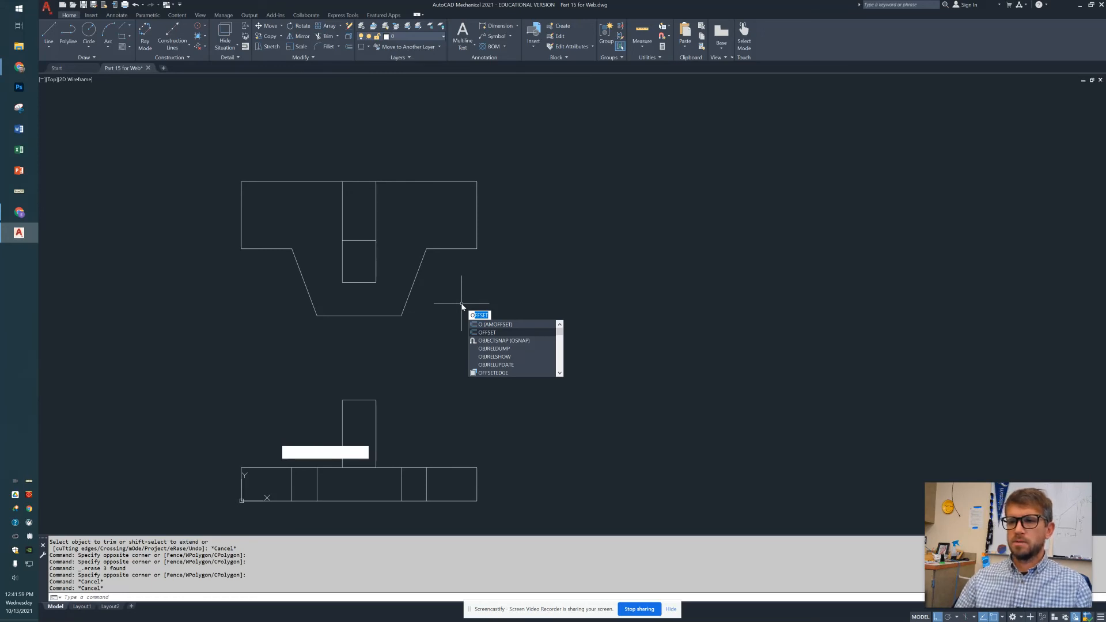
text(TR)
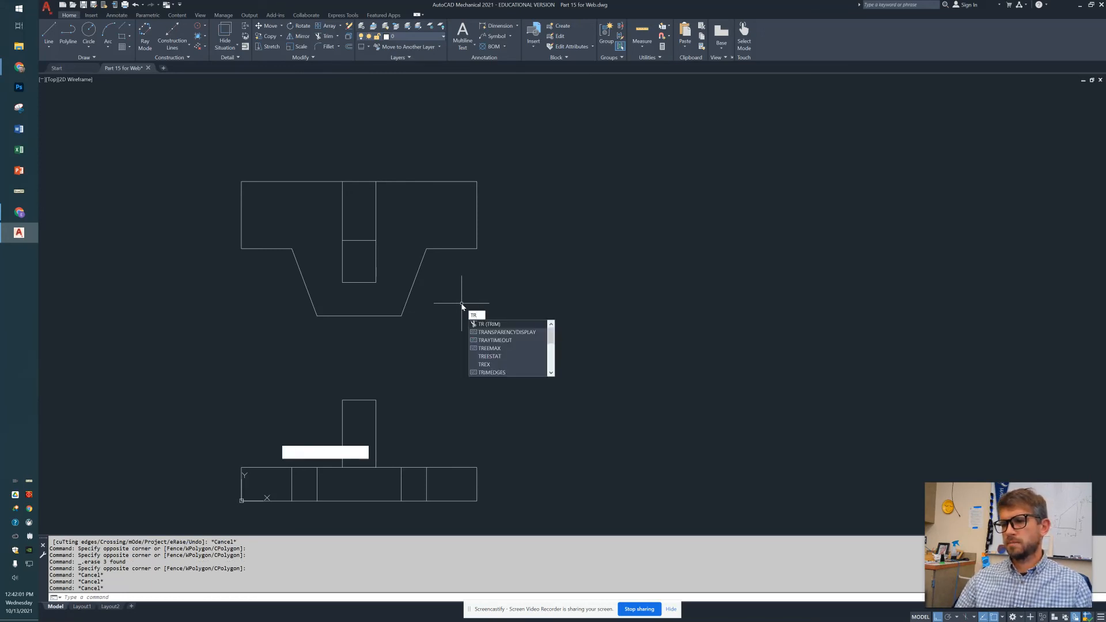